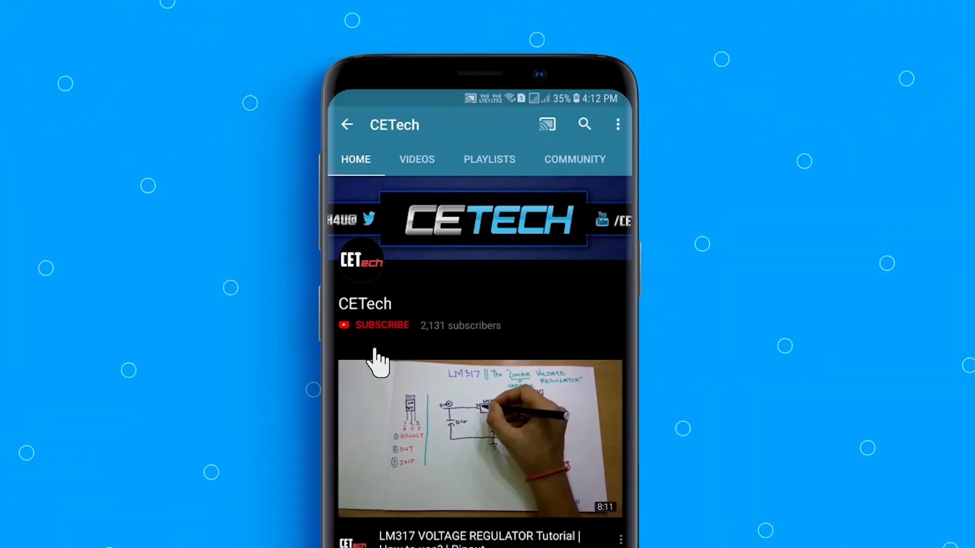
- Subscribe to CETech on its channel page and switch on the notification bell
click(381, 325)
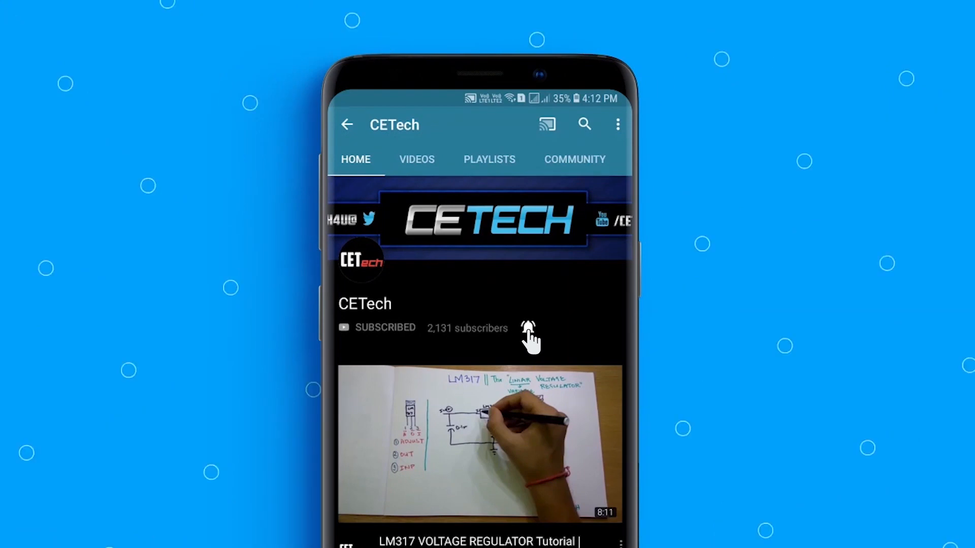
click(528, 328)
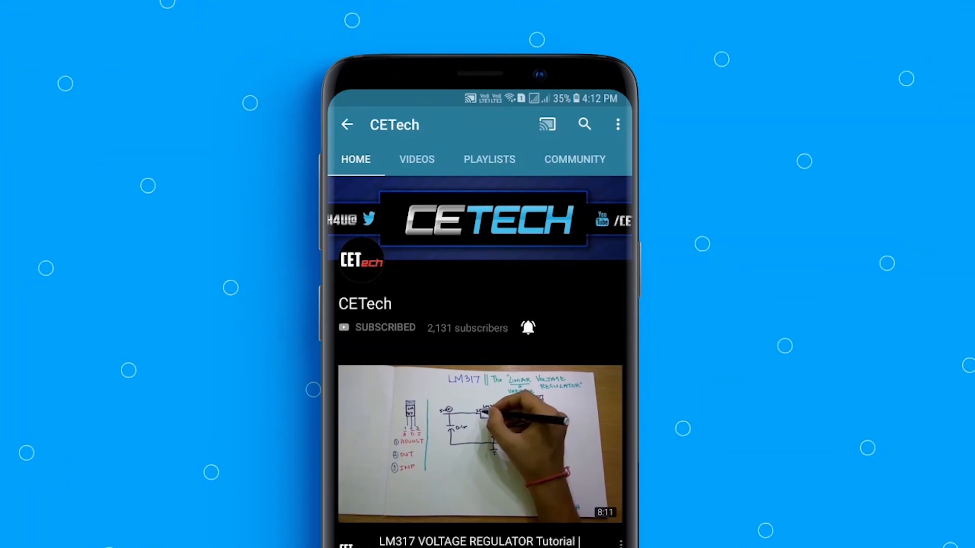